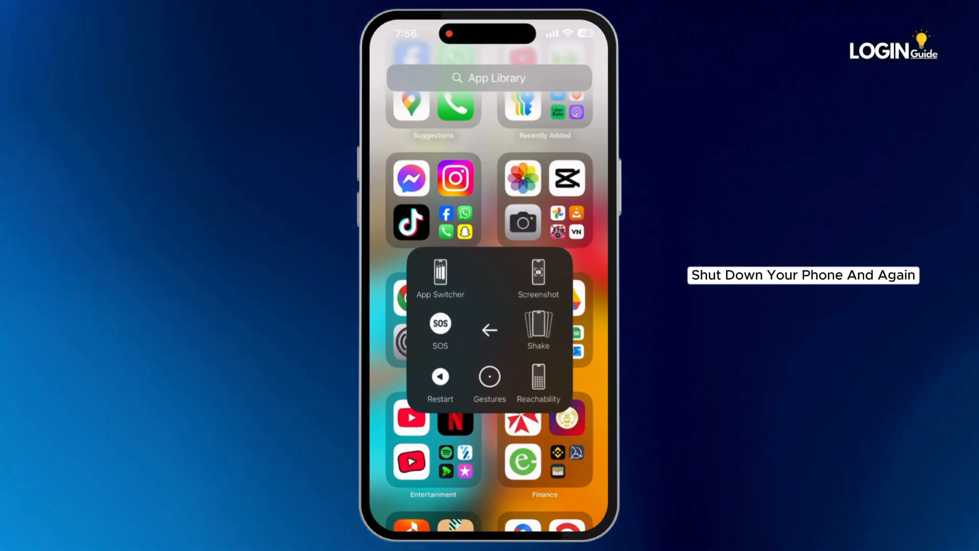
Restart the iPhone from the AssistiveTouch menu.
left_click(439, 378)
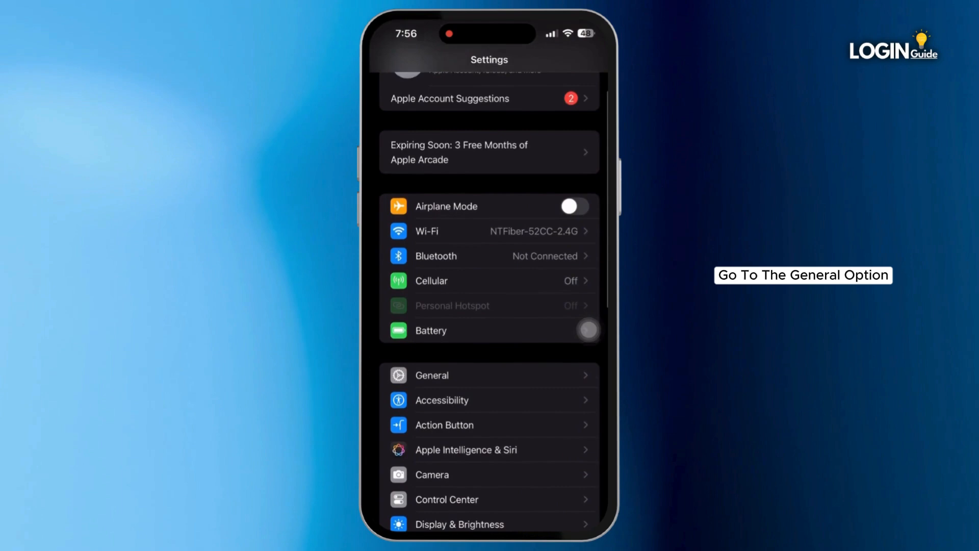
Check Software Update for an available update, then return to General.
scroll("down", 3)
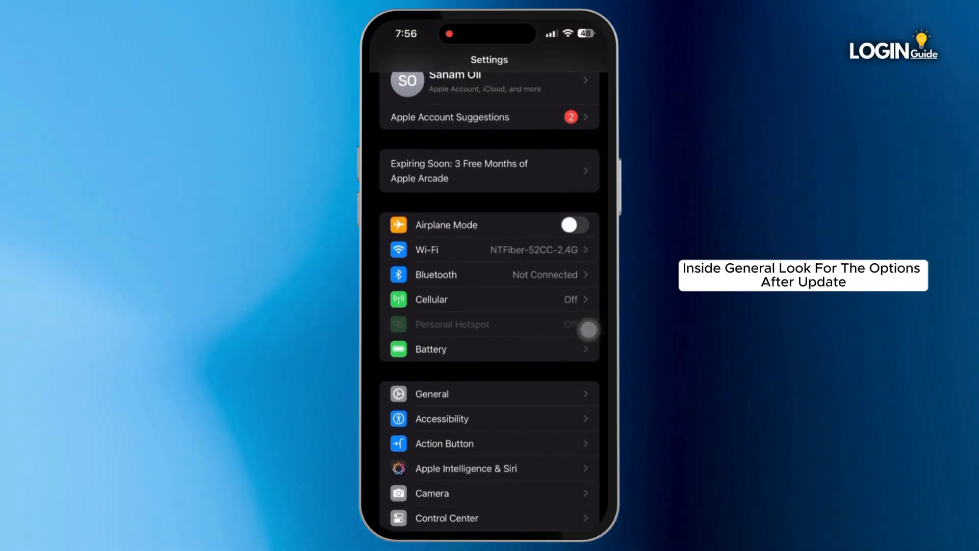
left_click(431, 394)
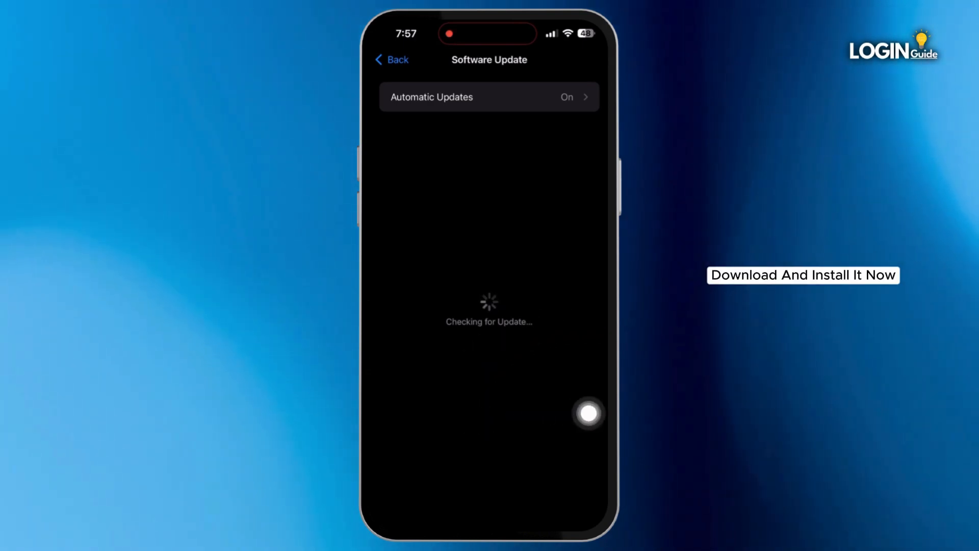
left_click(391, 59)
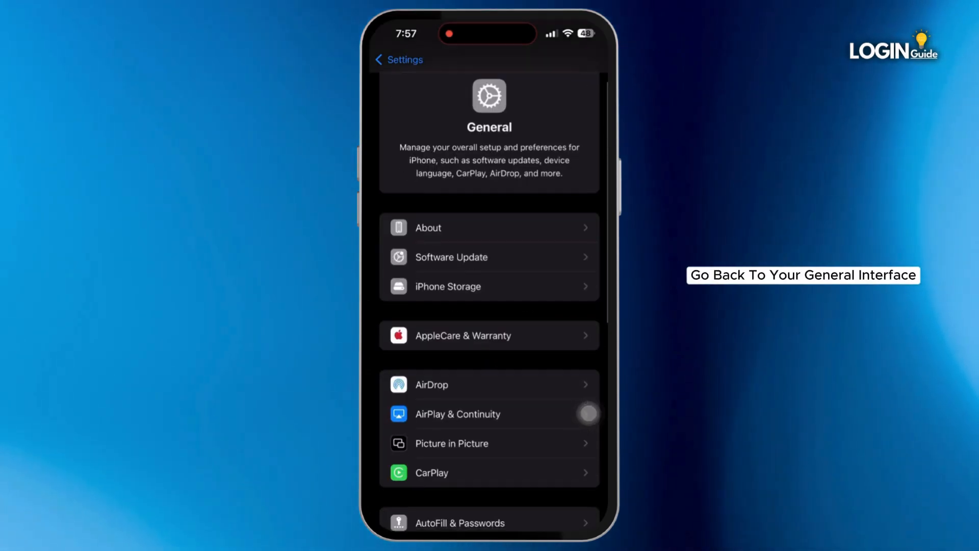
Bring up the Reset options under Transfer or Reset iPhone at the bottom of General.
scroll("down", 3)
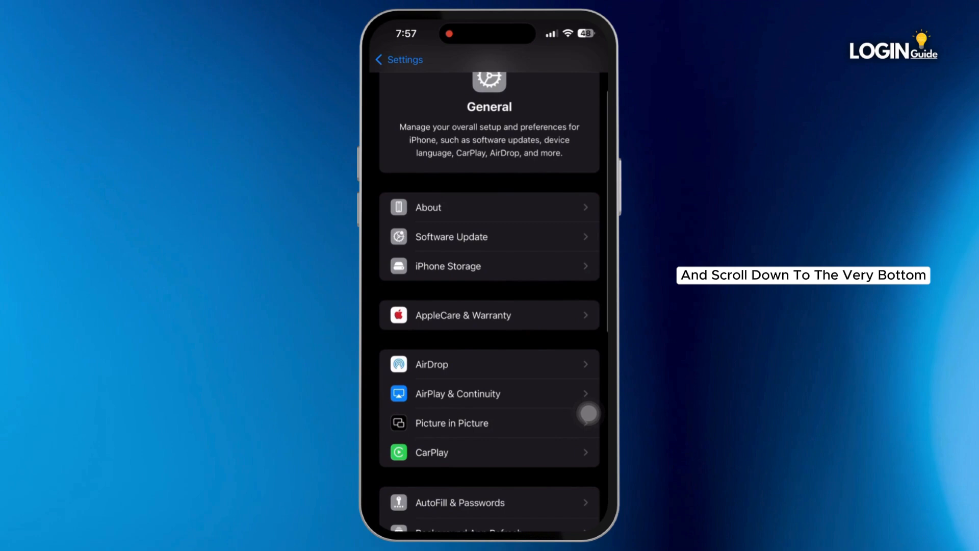
scroll("down", 3)
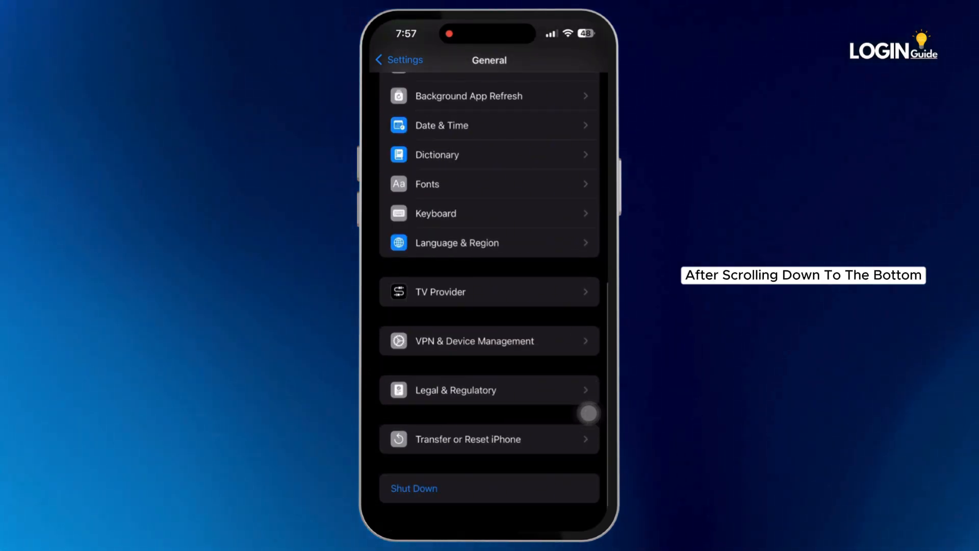
left_click(489, 438)
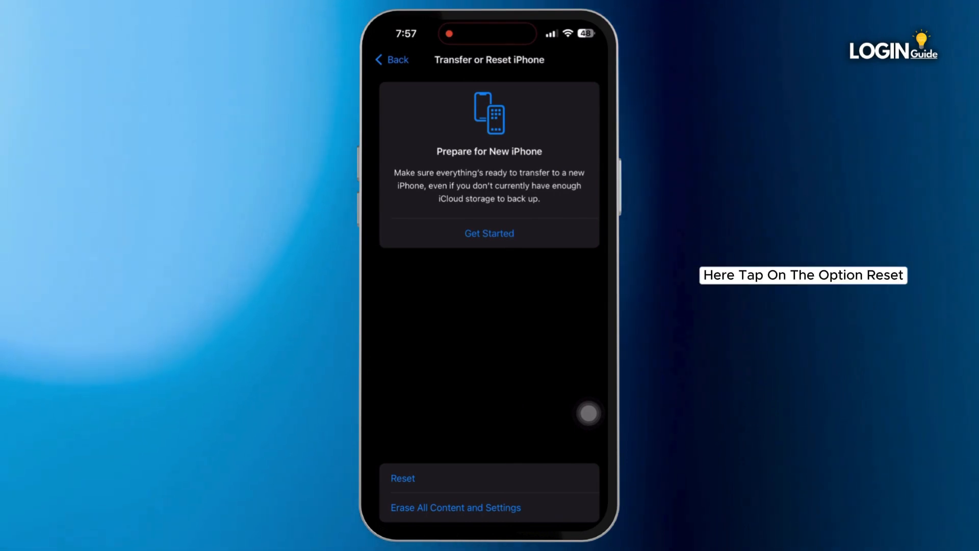
left_click(403, 478)
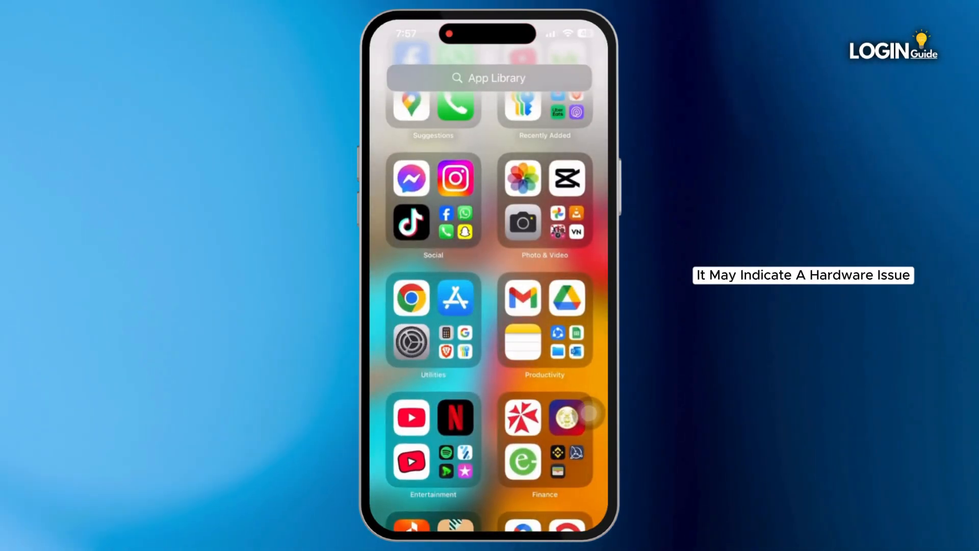
left_click(489, 79)
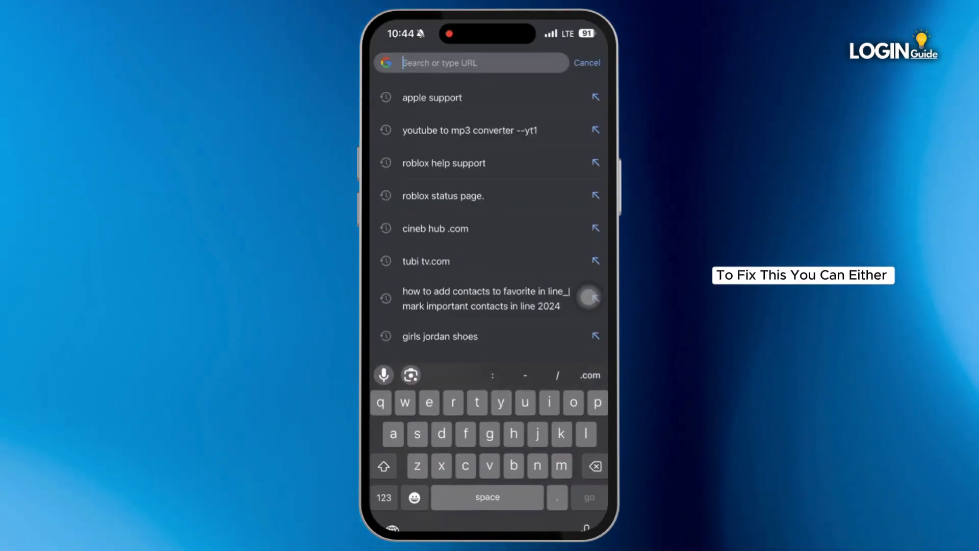
type("apple support")
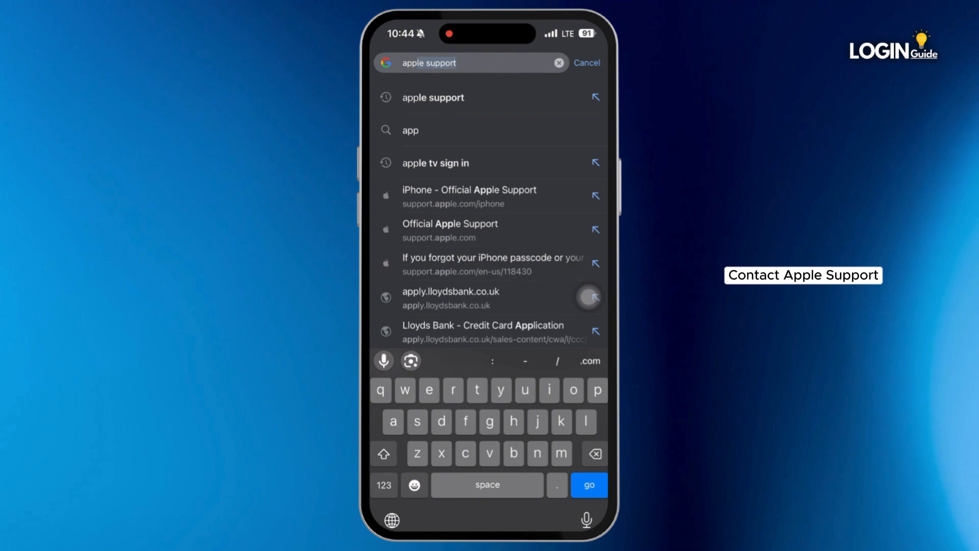
left_click(585, 62)
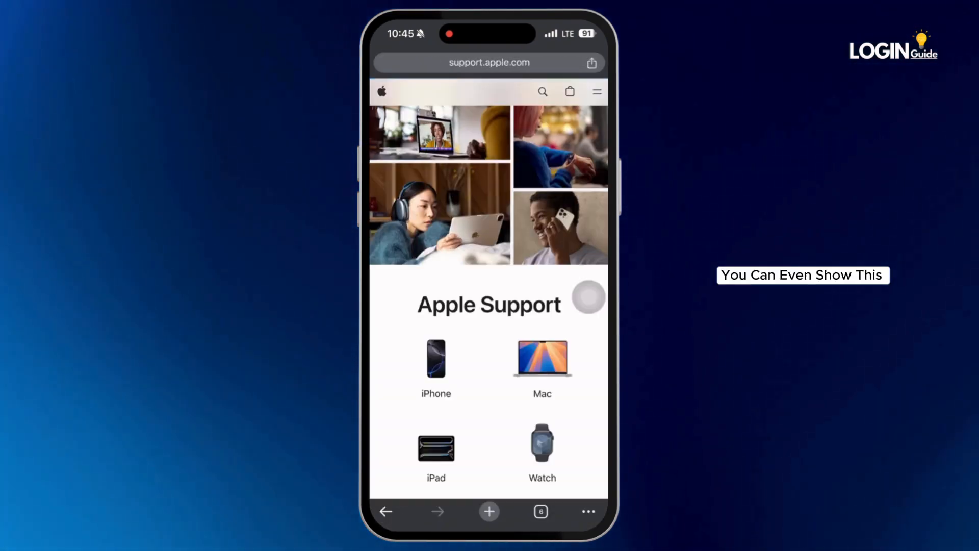
scroll("down", 3)
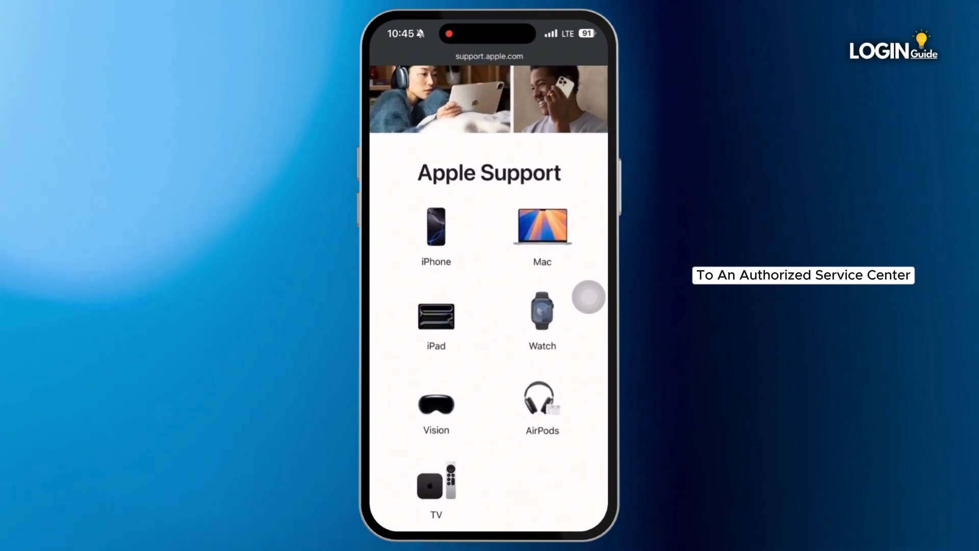
left_click(436, 232)
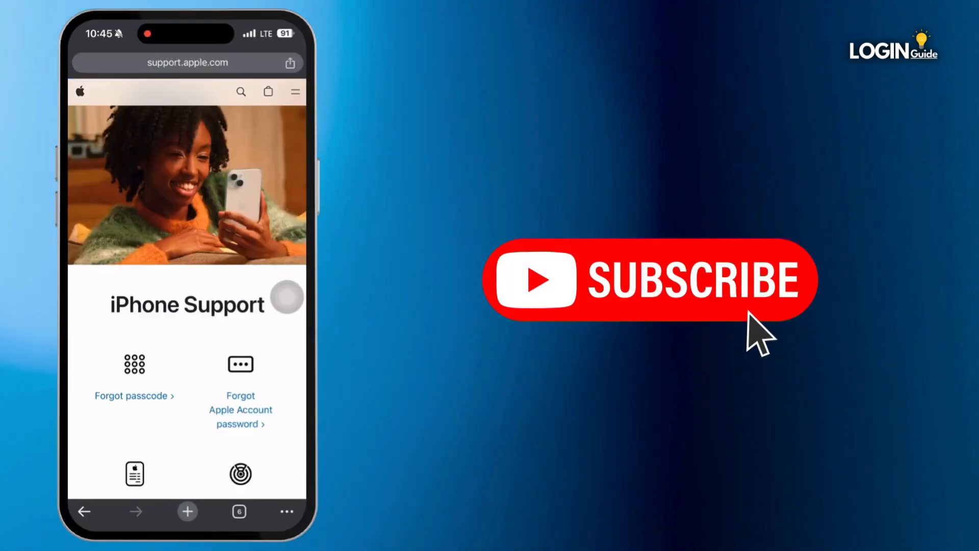